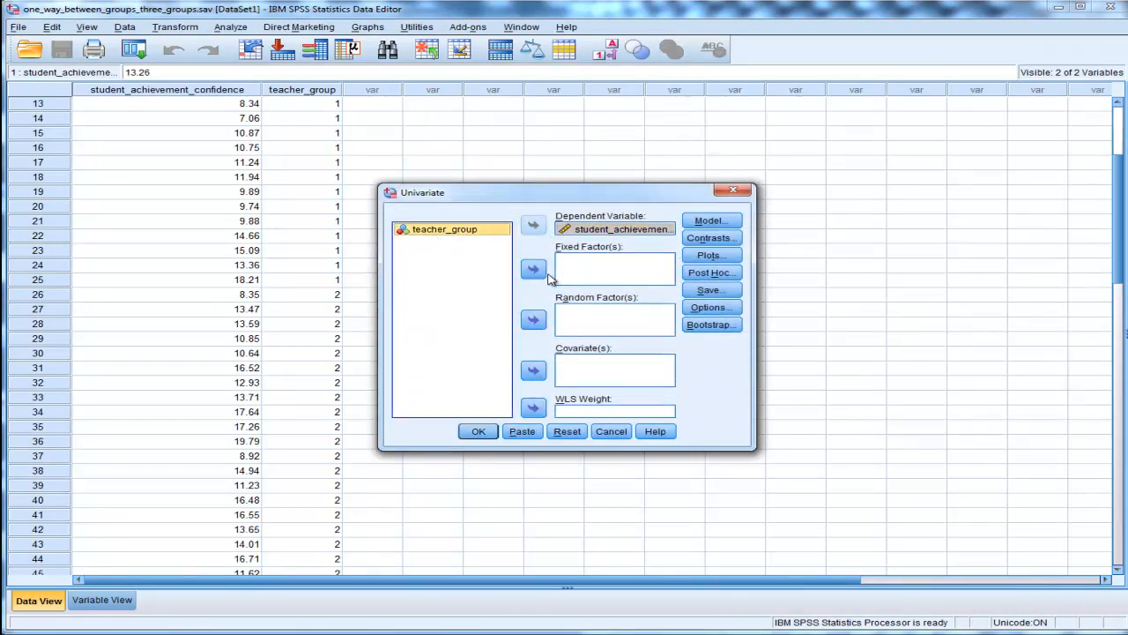
Move teacher_group into Fixed Factor(s) for the student_achievement_confidence analysis
click(533, 269)
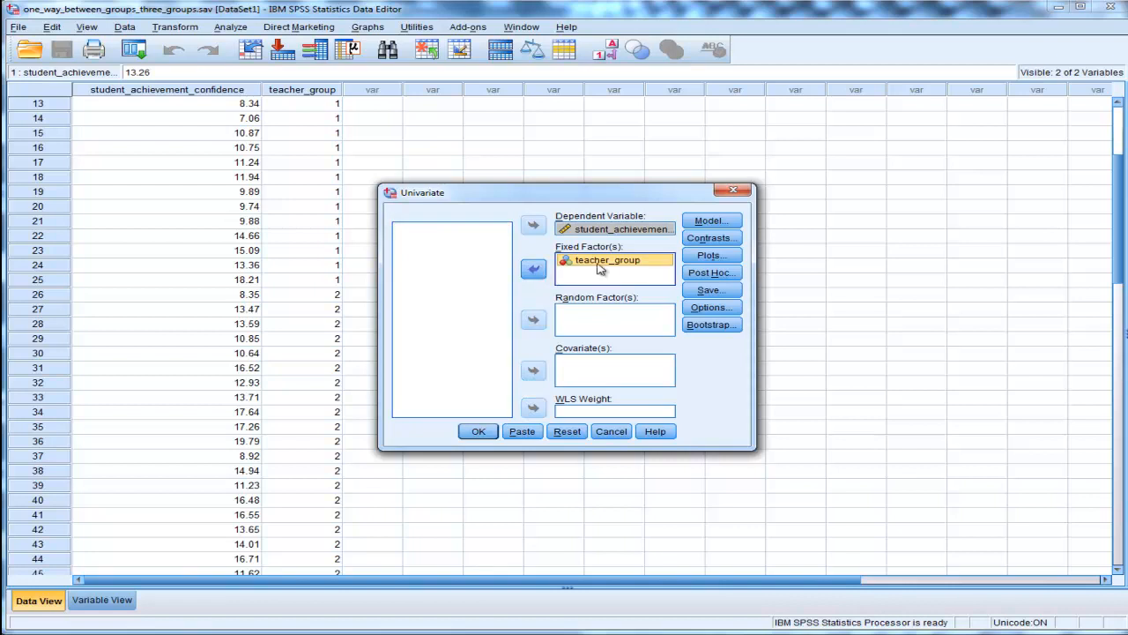
Request teacher_group marginal means, descriptives, effect sizes and homogeneity tests, then run it
click(711, 306)
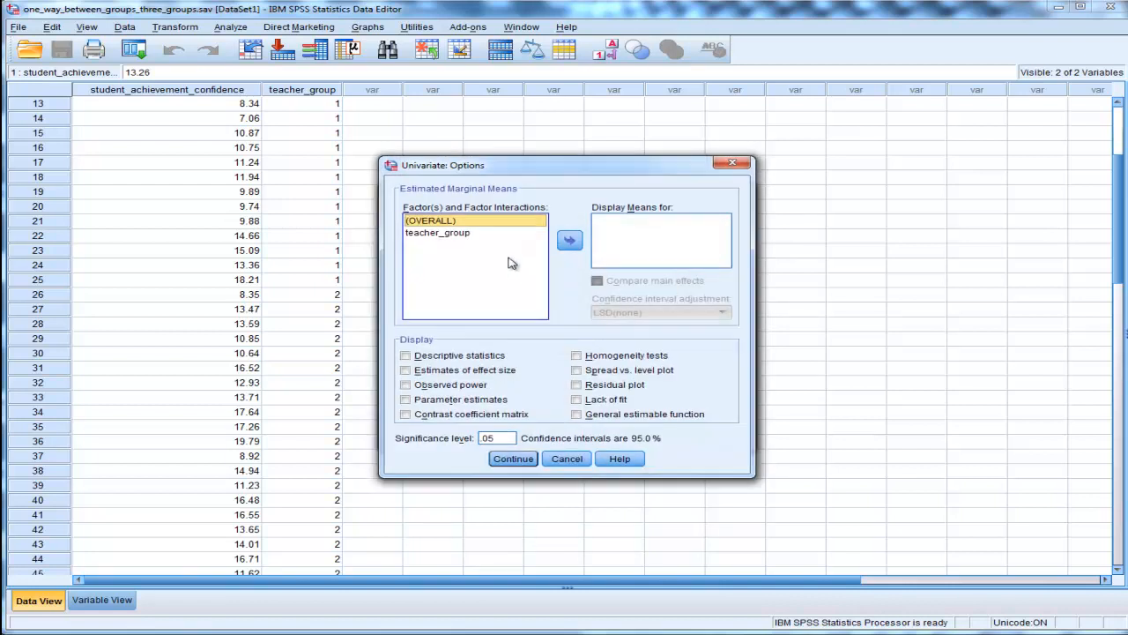
click(438, 232)
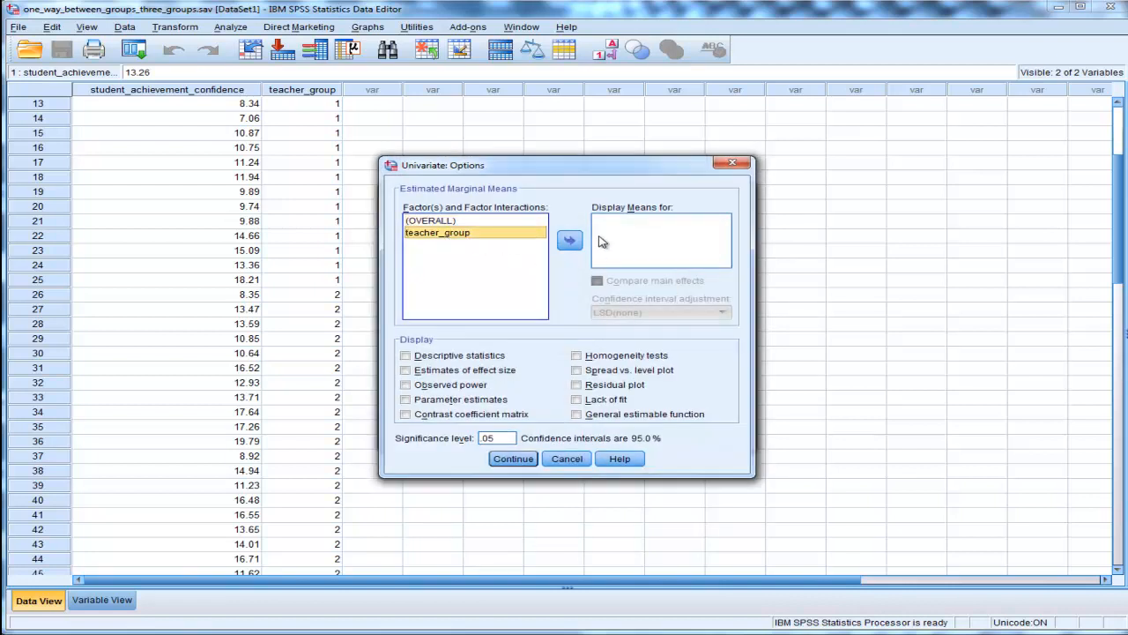
click(569, 240)
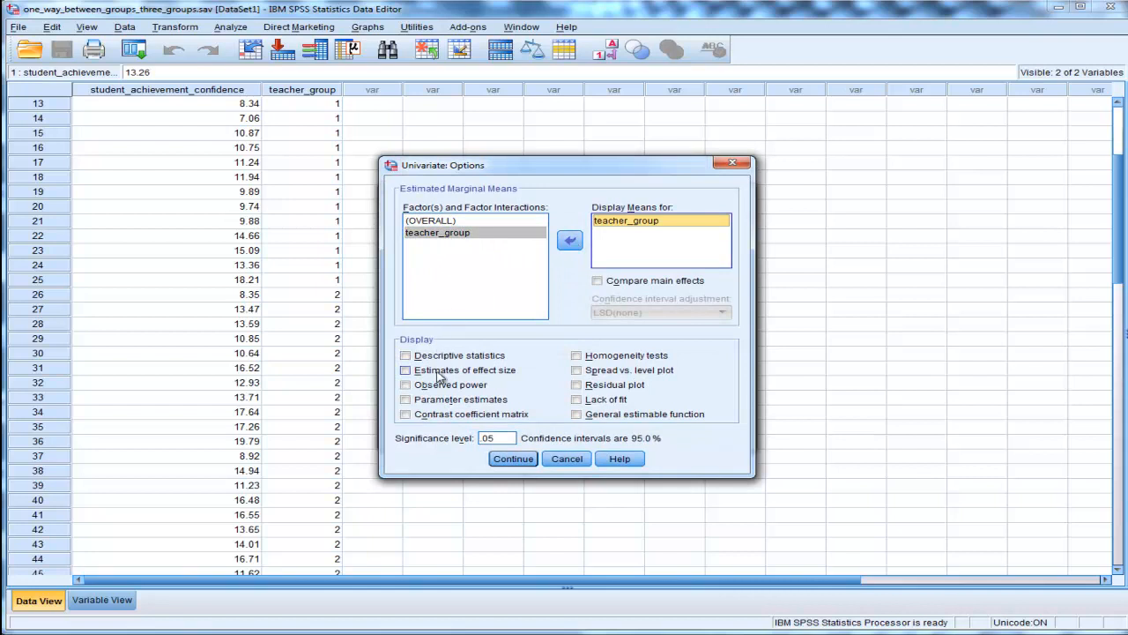
click(406, 369)
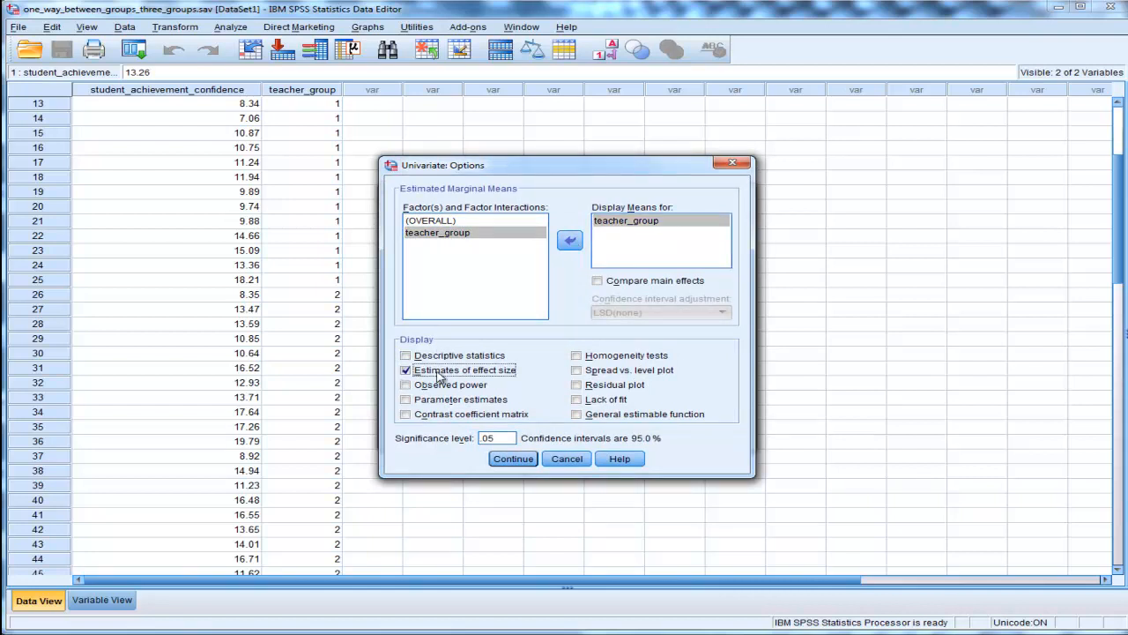
click(406, 355)
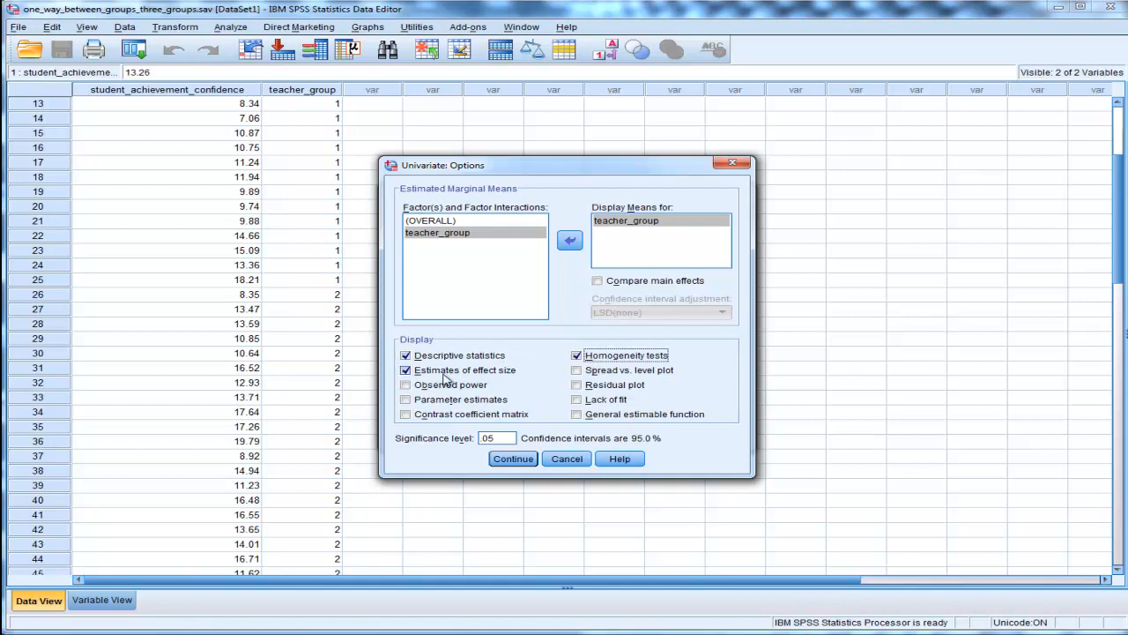
click(513, 457)
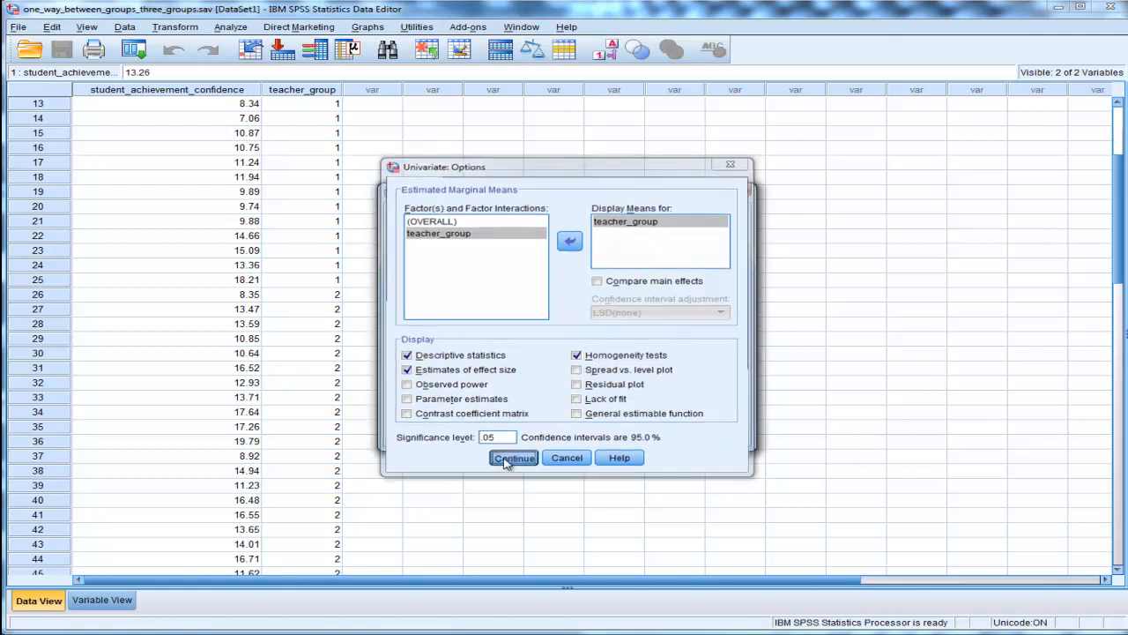
click(513, 457)
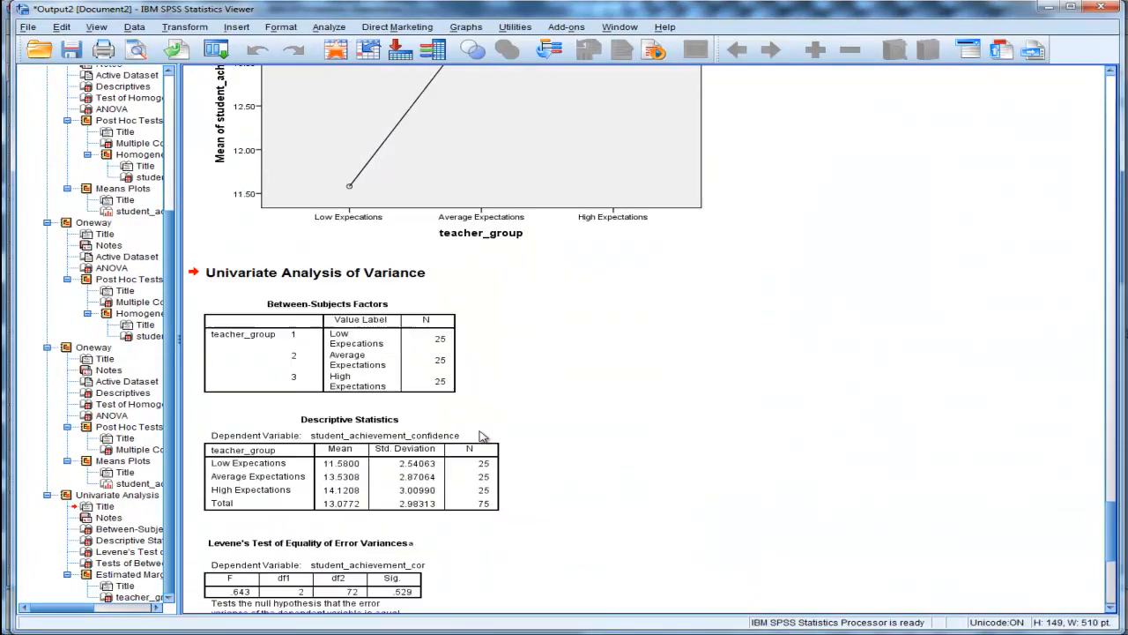
Scroll the output to the between-subjects effects table (F = 5.583, eta .134)
scroll(down, 3)
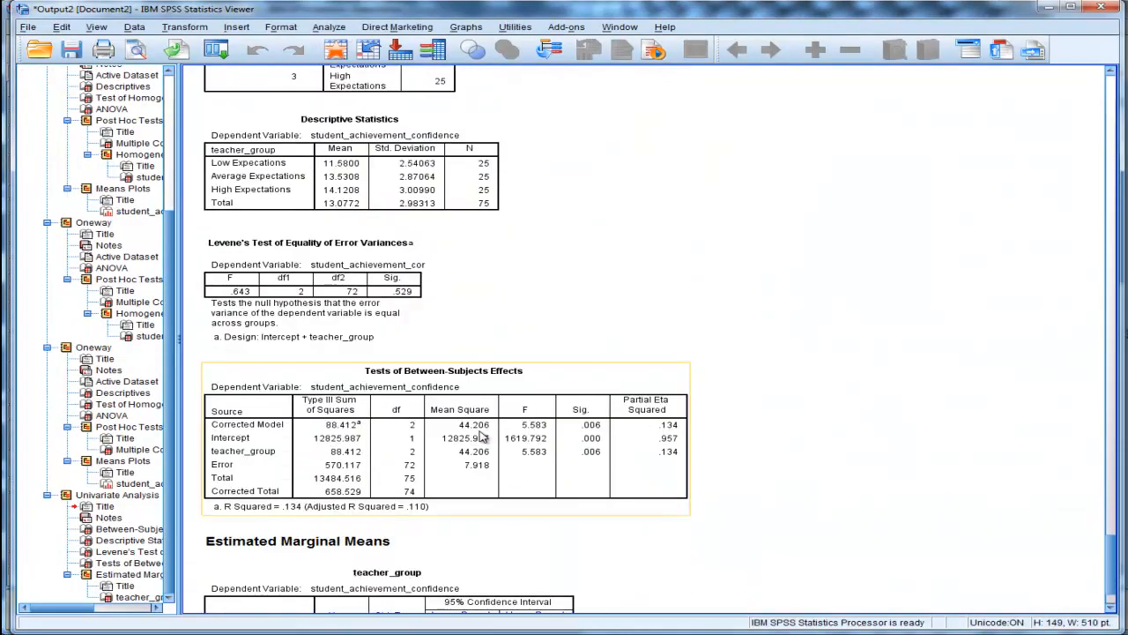
scroll(down, 3)
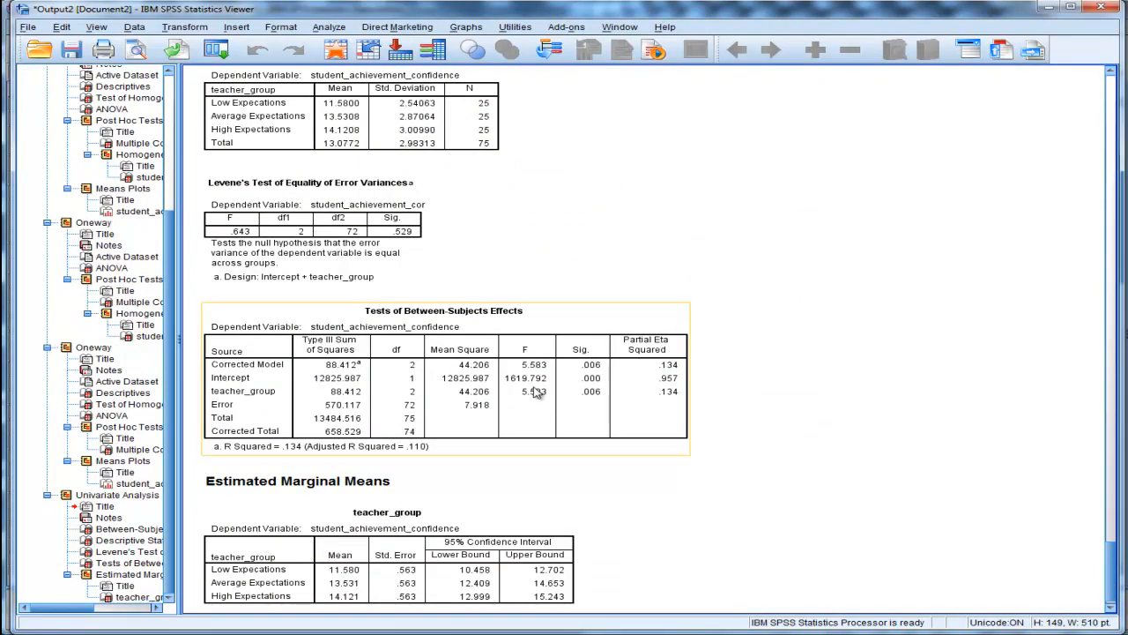
mouse_move(538, 403)
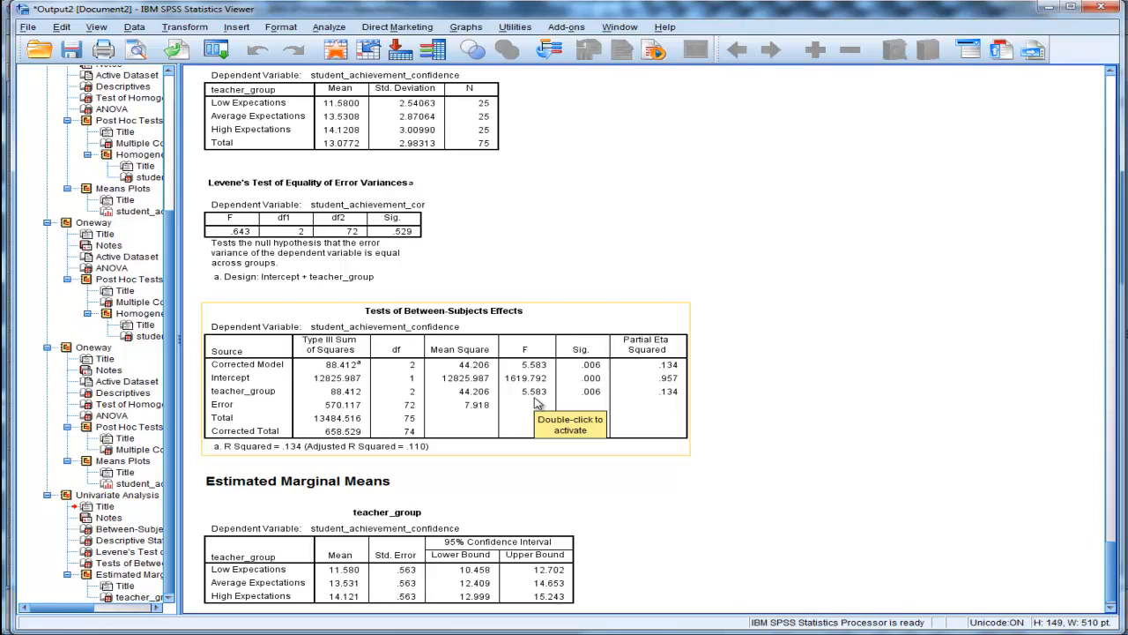
mouse_move(670, 414)
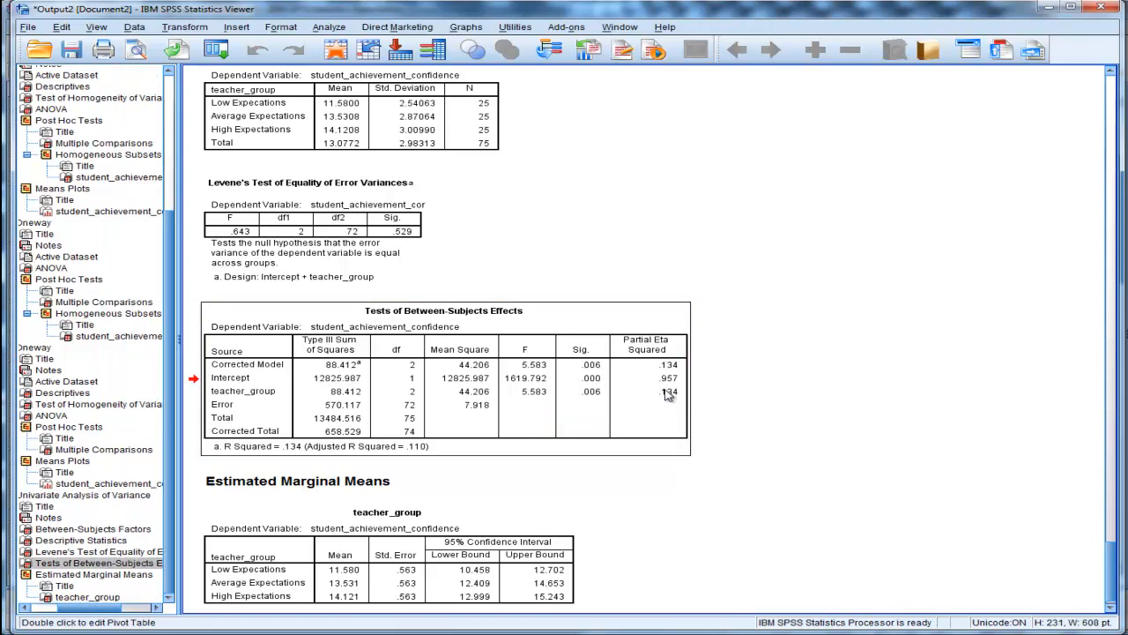
mouse_move(668, 392)
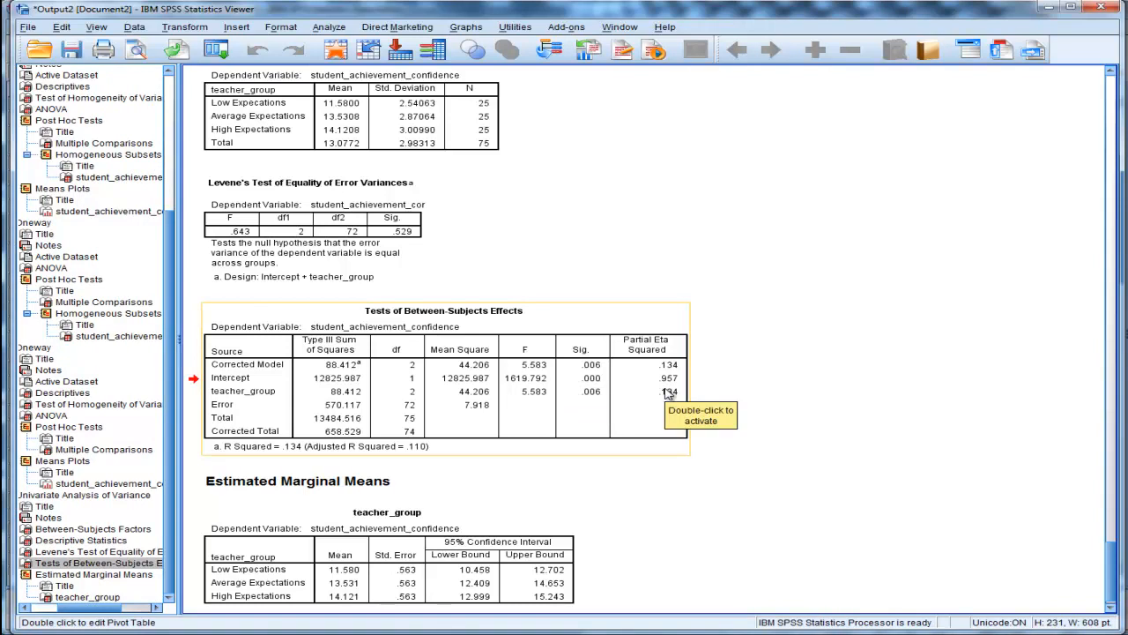
mouse_move(692, 395)
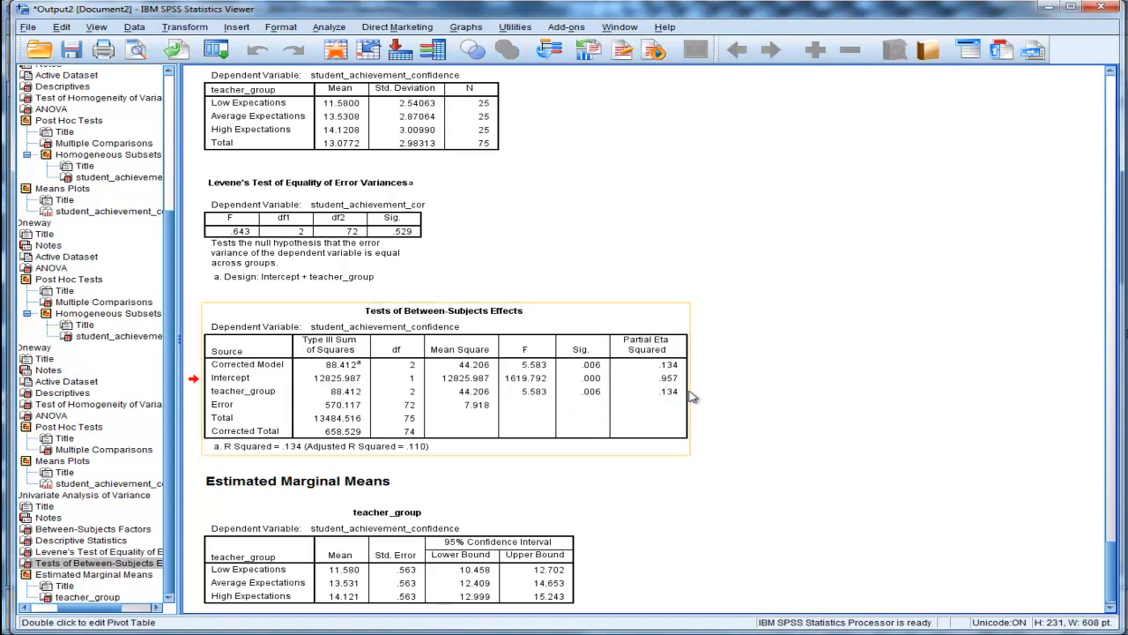
mouse_move(692, 395)
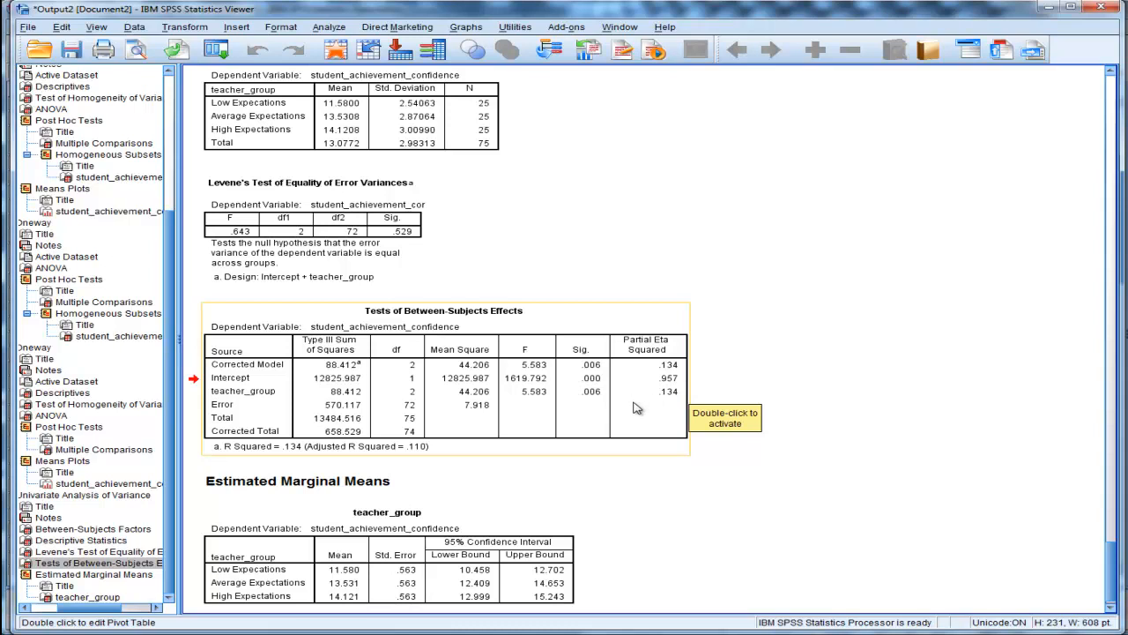
mouse_move(656, 408)
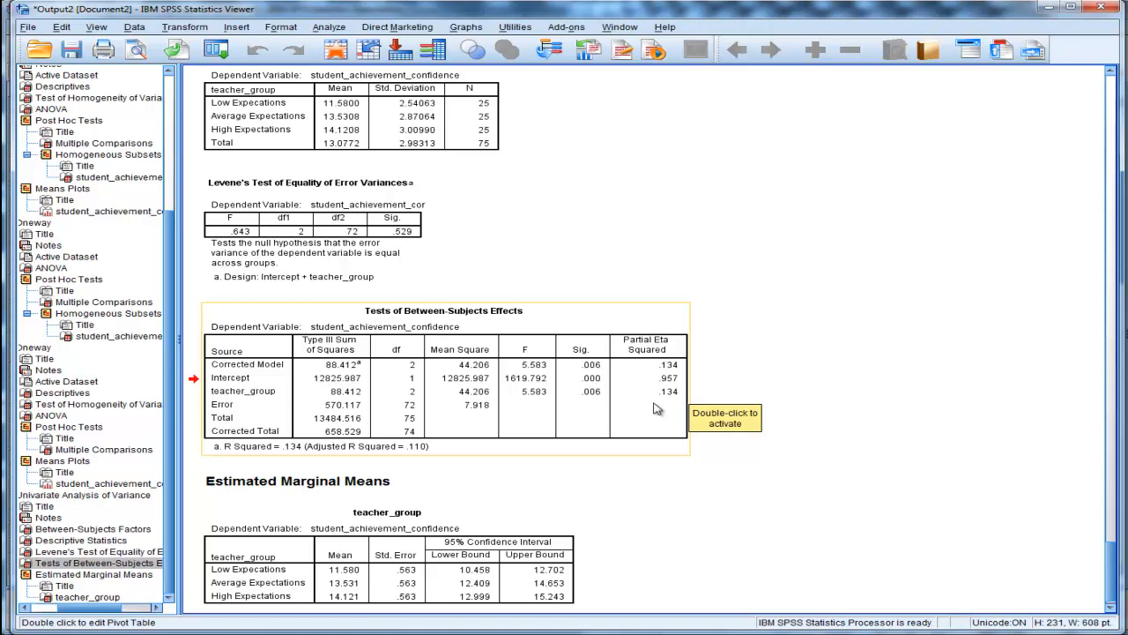
mouse_move(657, 409)
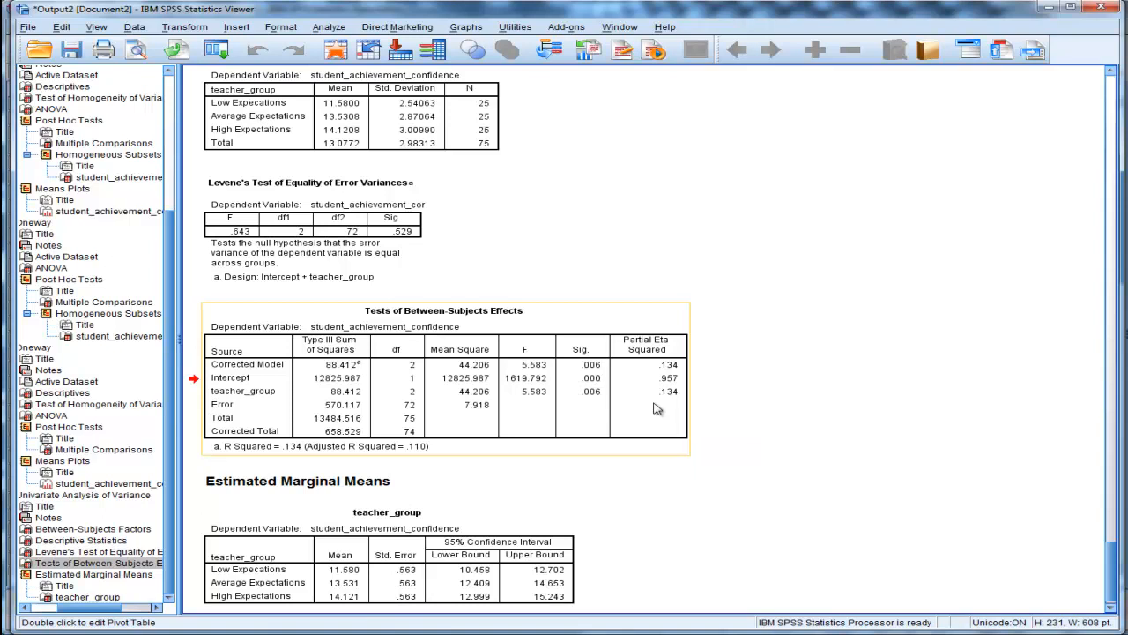
mouse_move(657, 406)
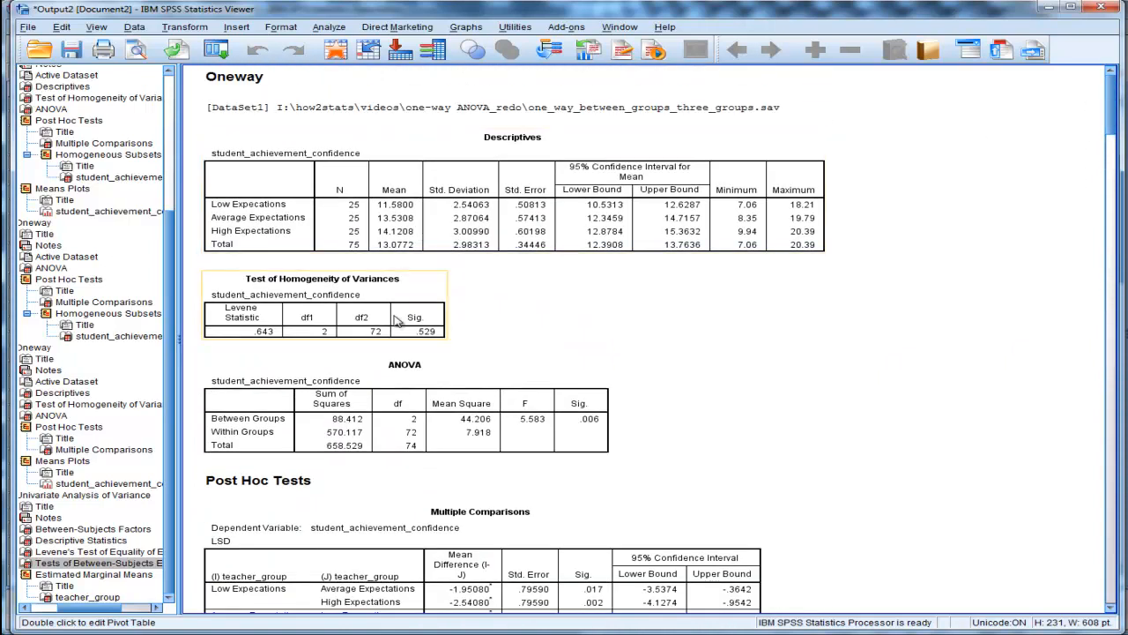
Open Calculator with the between-groups sum of squares 88.412 entered
scroll(down, 3)
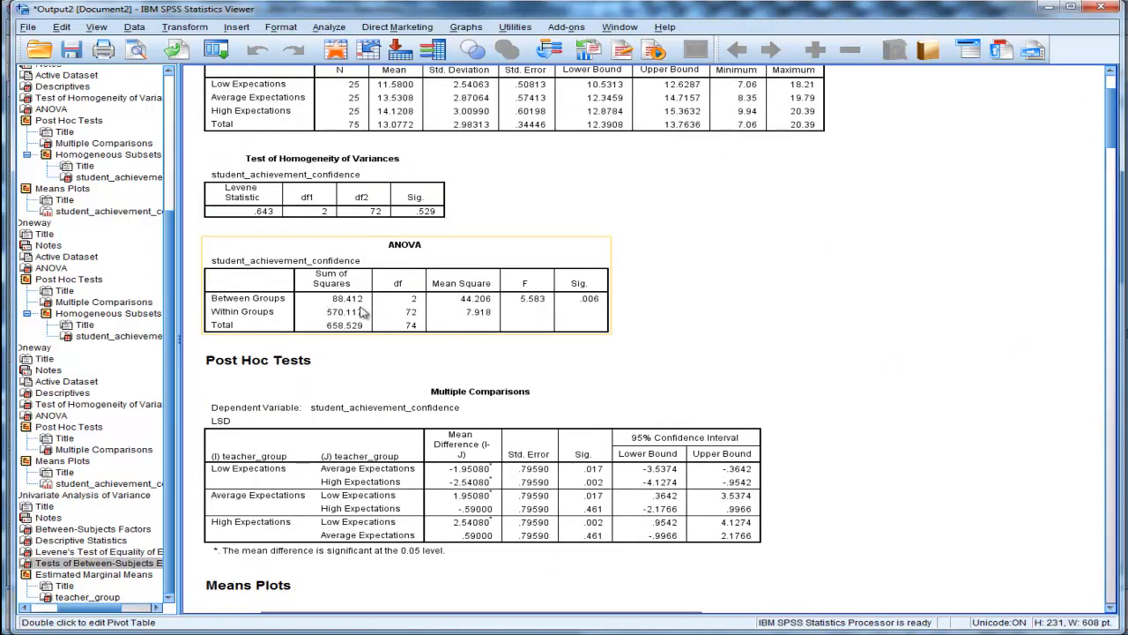
click(14, 627)
text(88.412)
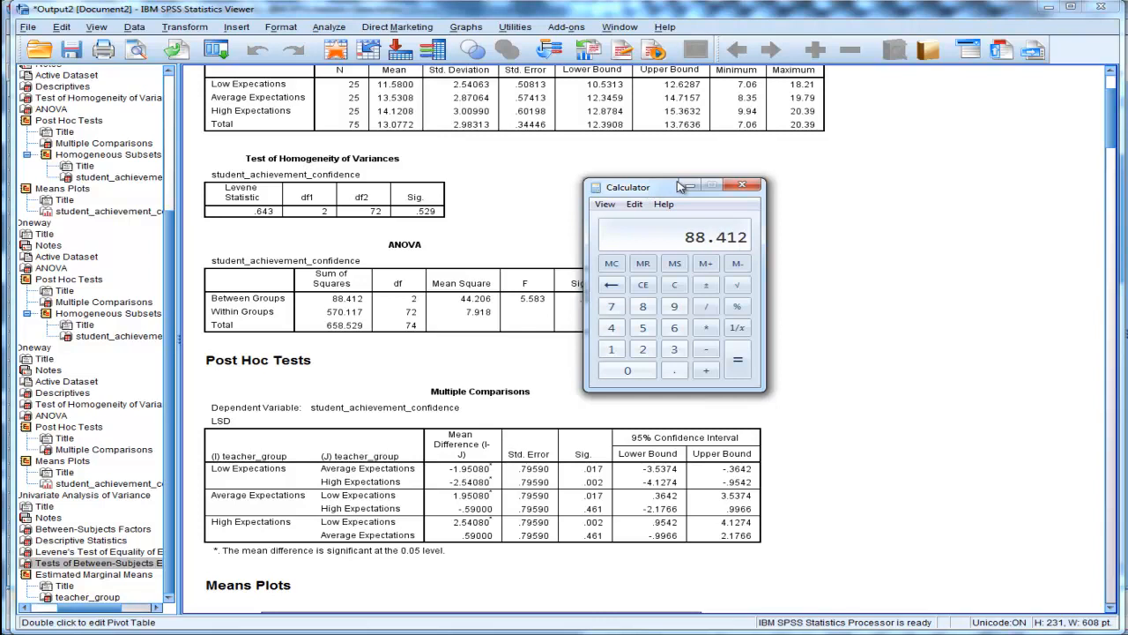
Divide 88.412 by 658.529, giving 0.13425 to match partial eta squared
click(706, 305)
text(658.529)
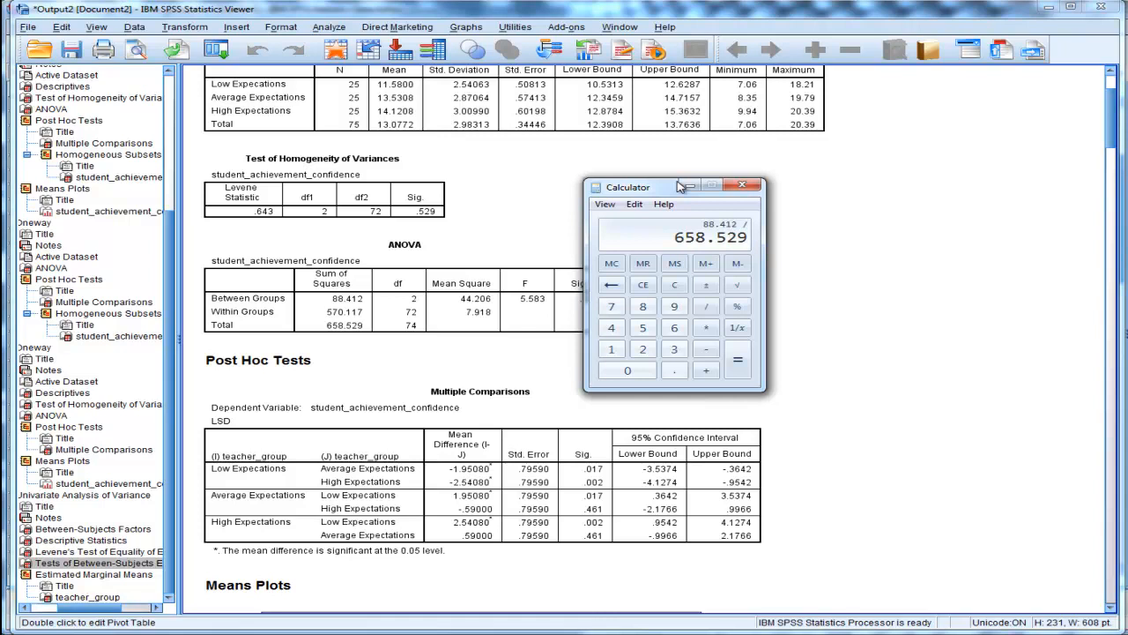
click(737, 359)
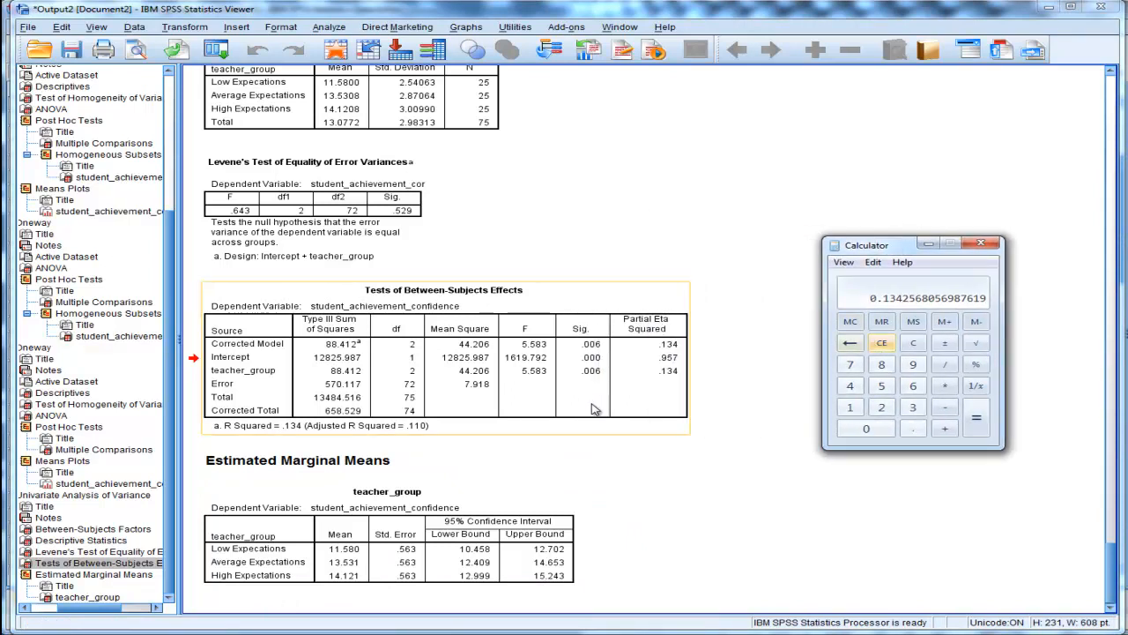
mouse_move(674, 380)
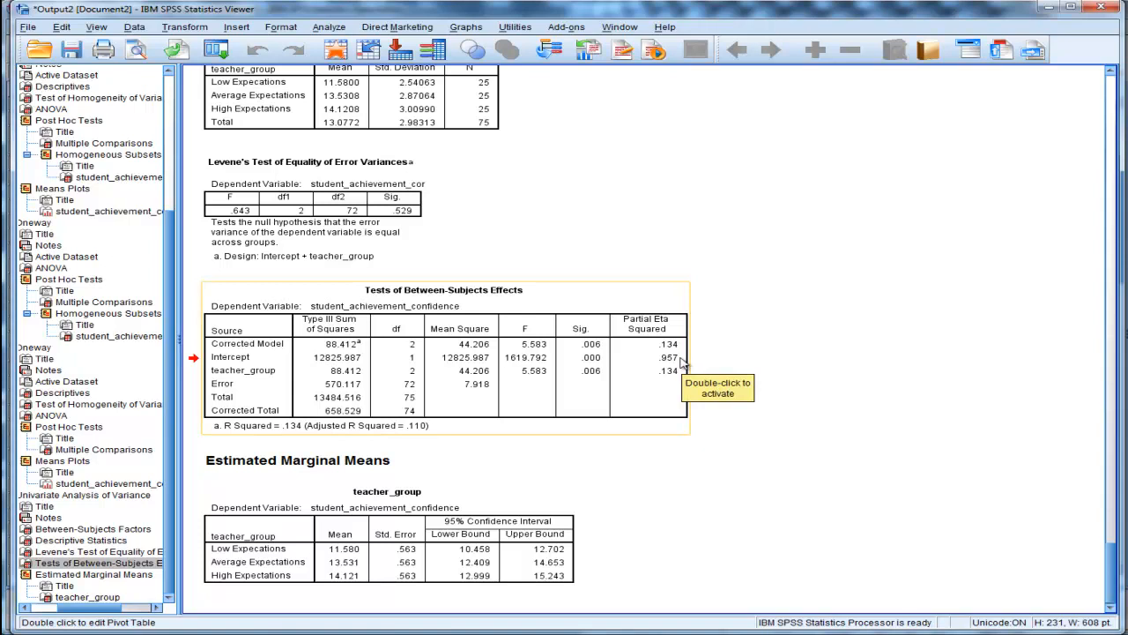
mouse_move(778, 412)
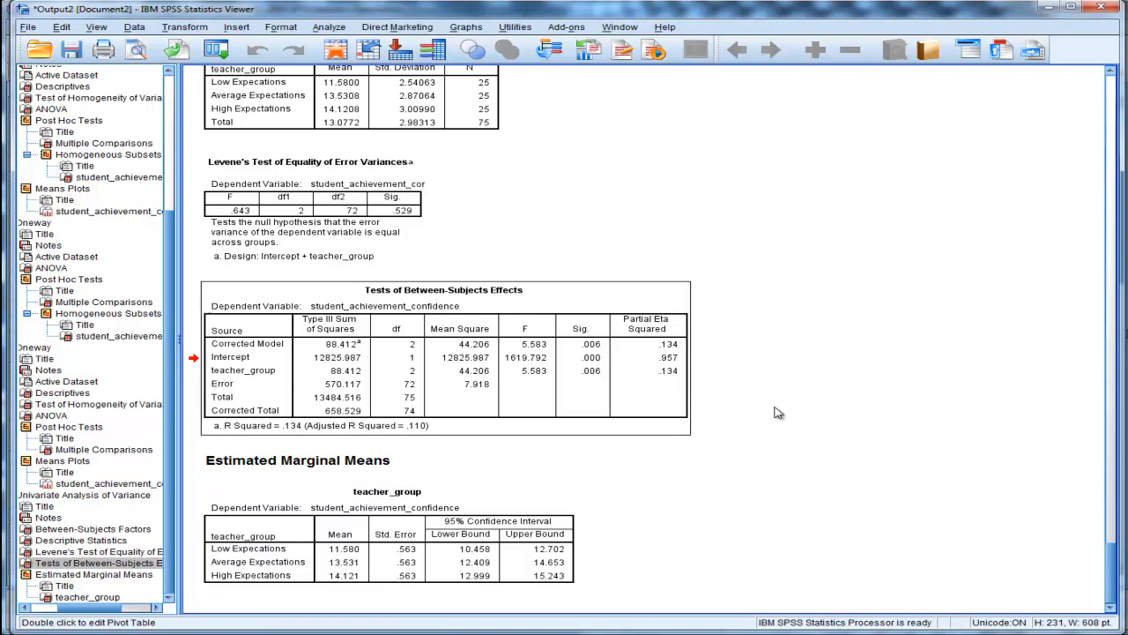
mouse_move(780, 399)
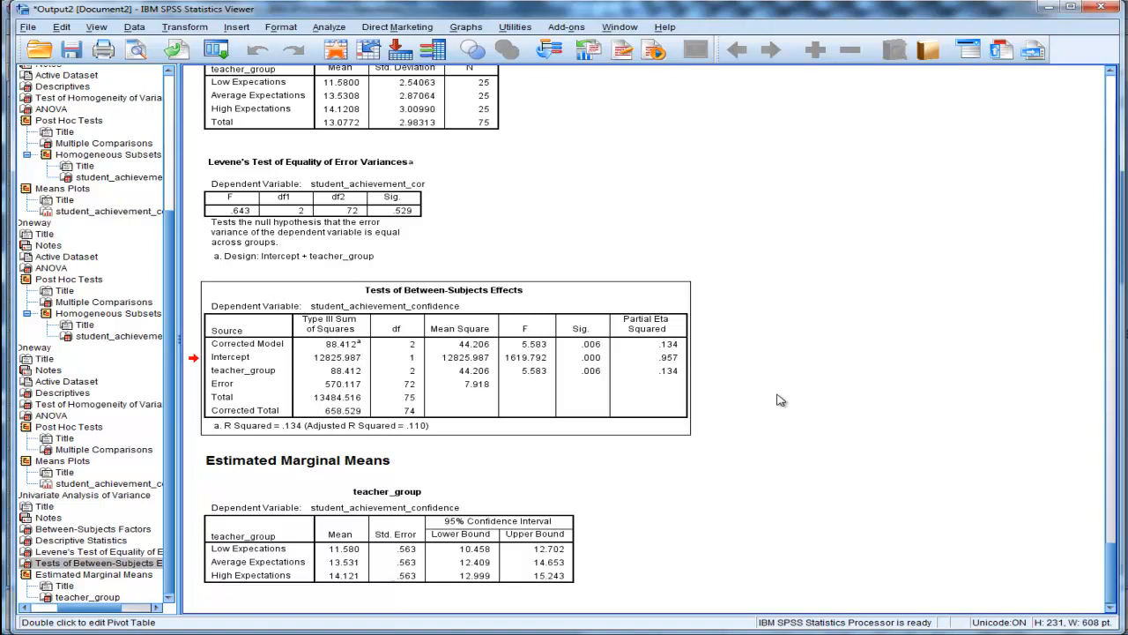
mouse_move(784, 394)
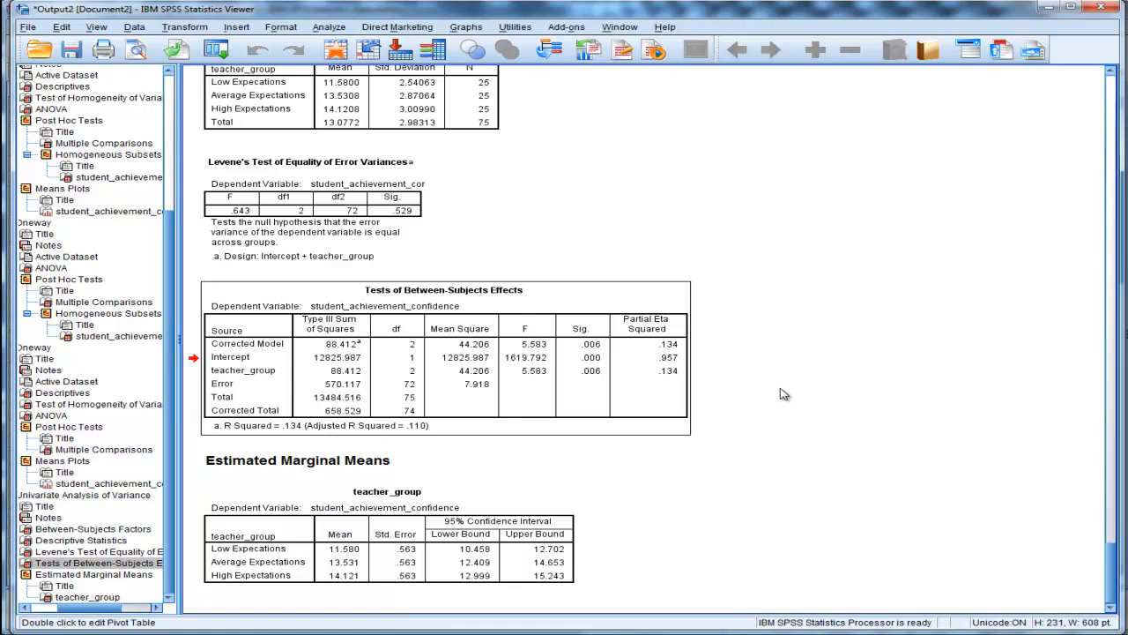
Scroll back to the Oneway descriptives, homogeneity test and ANOVA tables
scroll(down, 3)
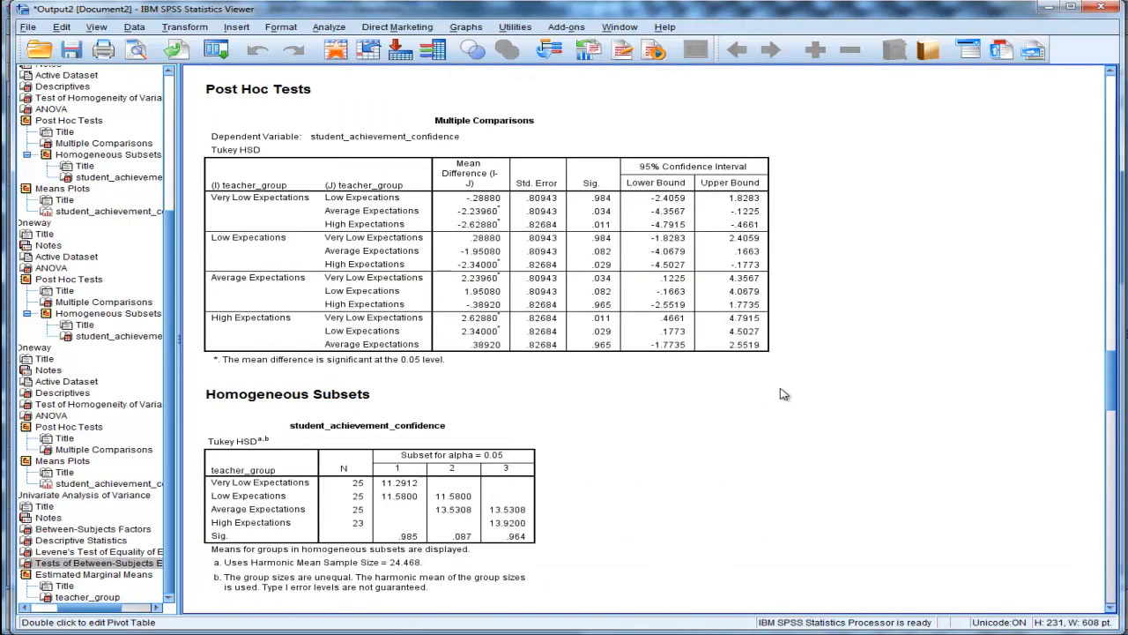
scroll(up, 3)
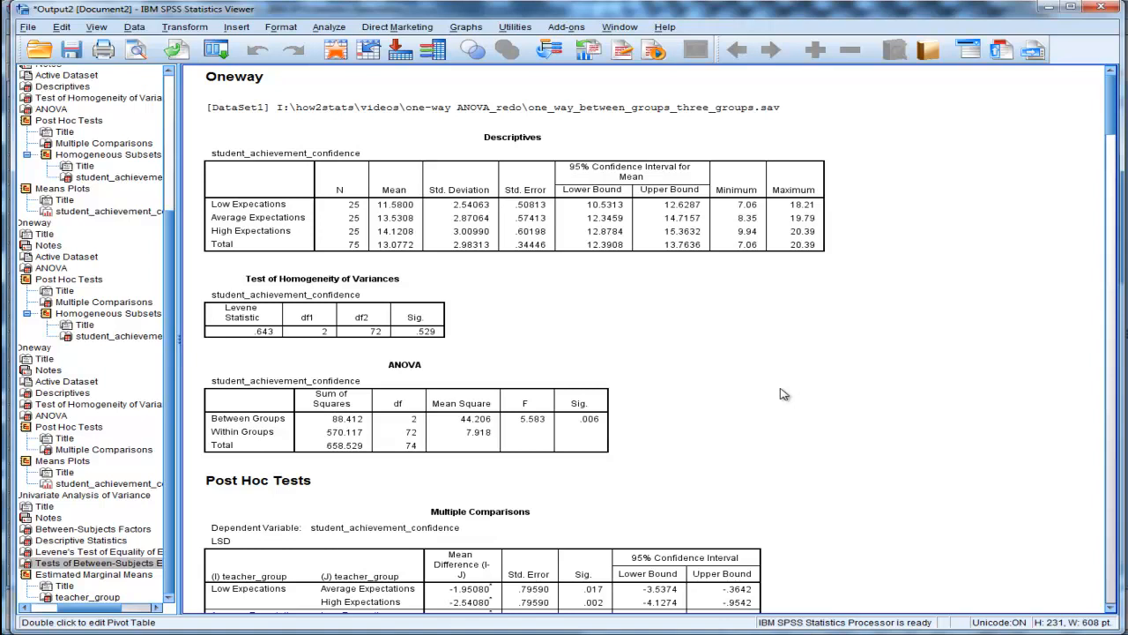
mouse_move(780, 385)
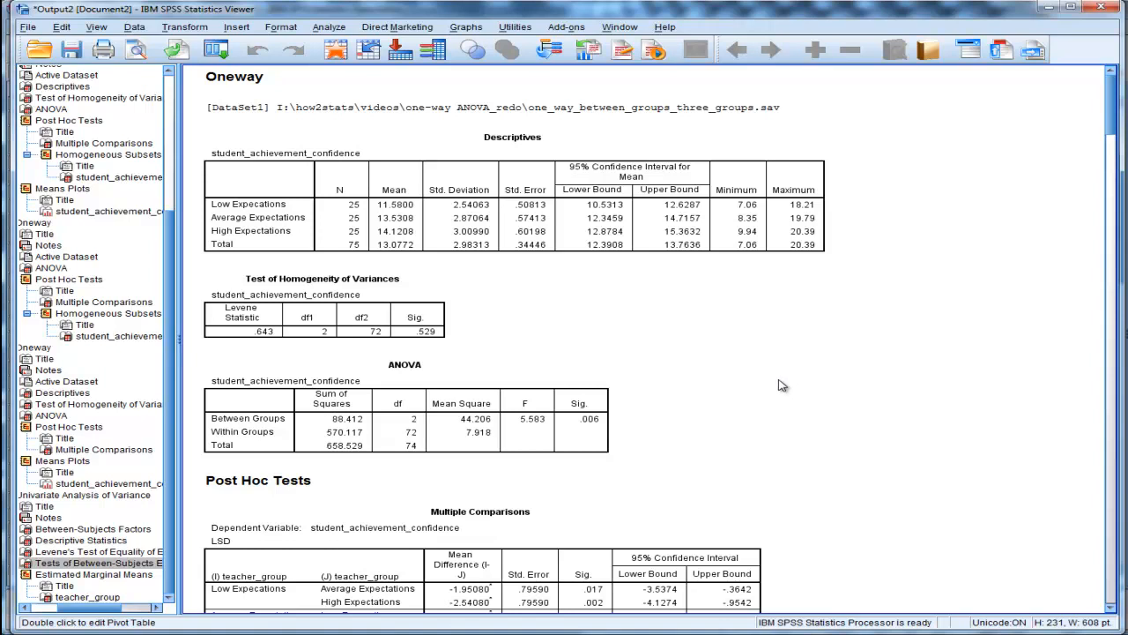